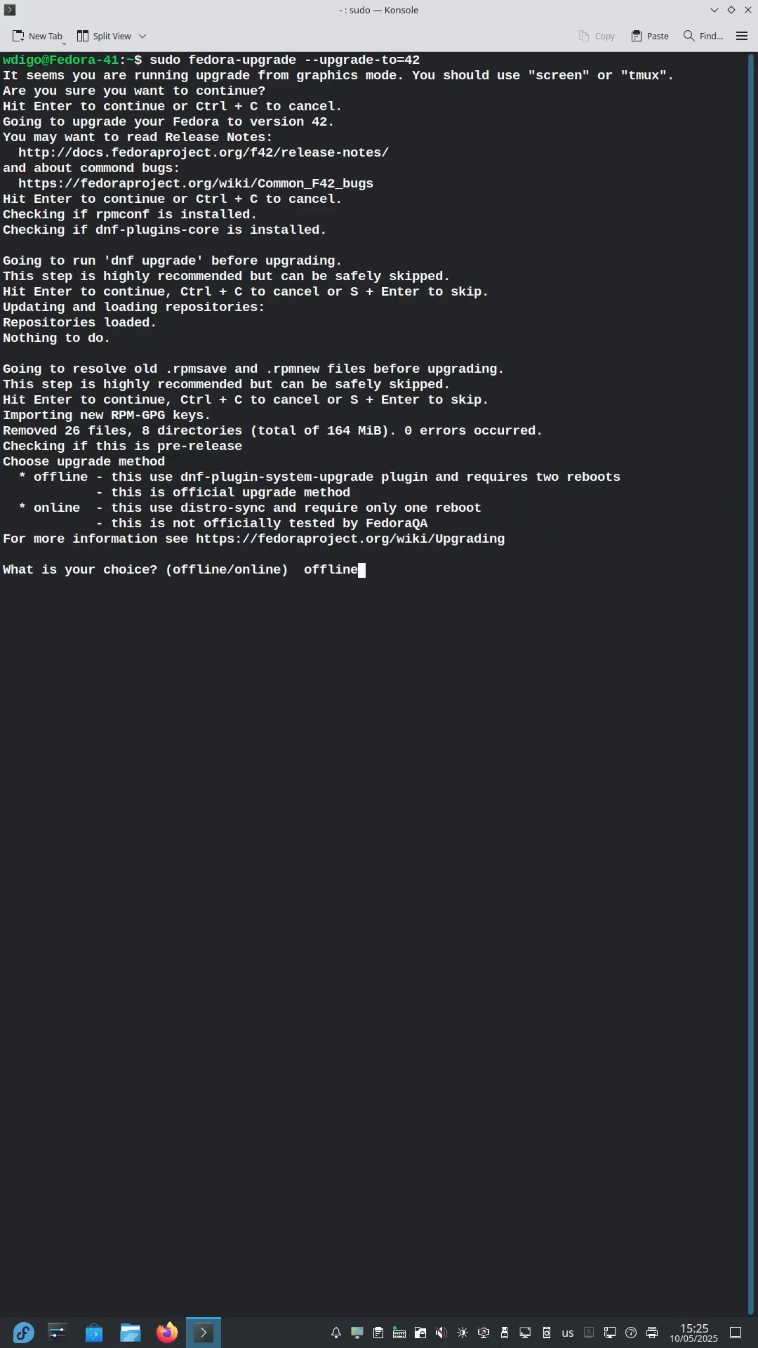
- Confirm the offline upgrade method so the Fedora 42 upgrade proceeds
key("Return")
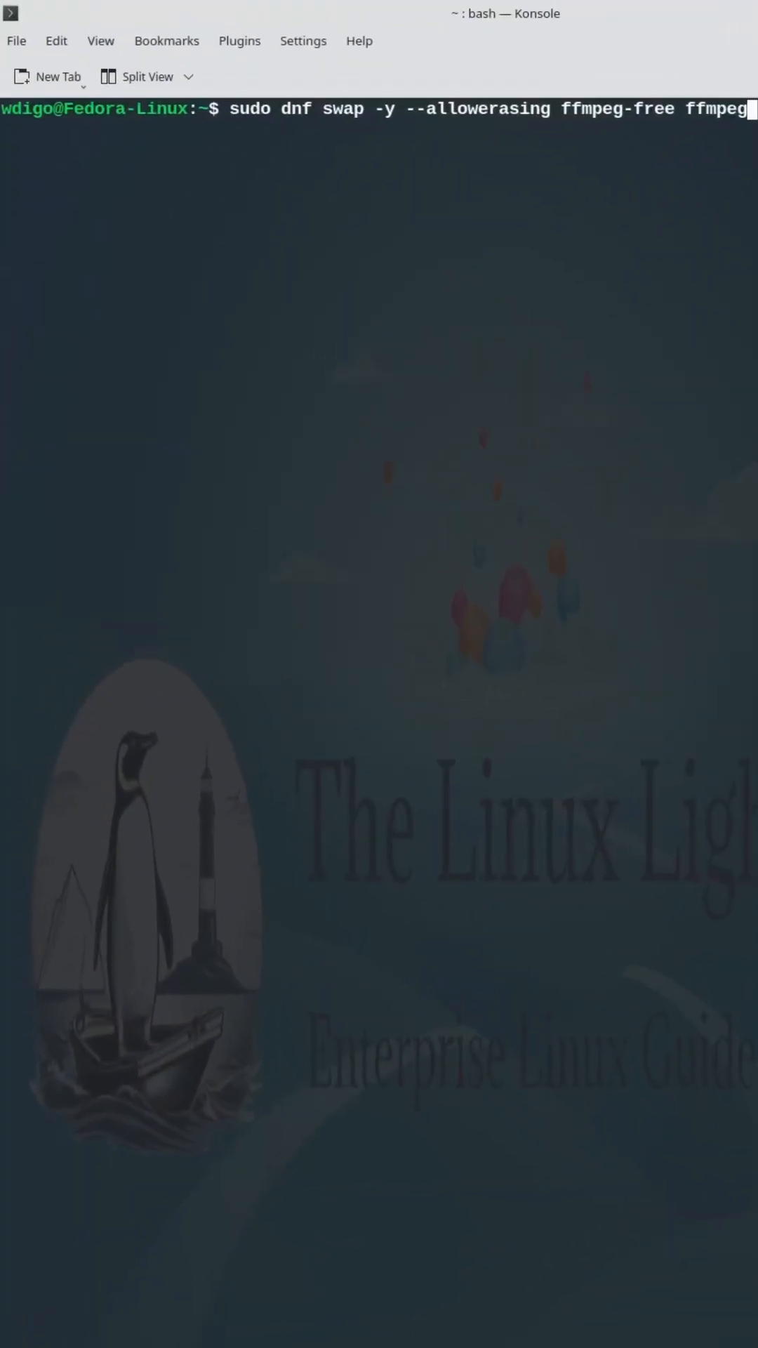
- Run the dnf swap replacing ffmpeg-free with full ffmpeg, allowing erasing
key("Return")
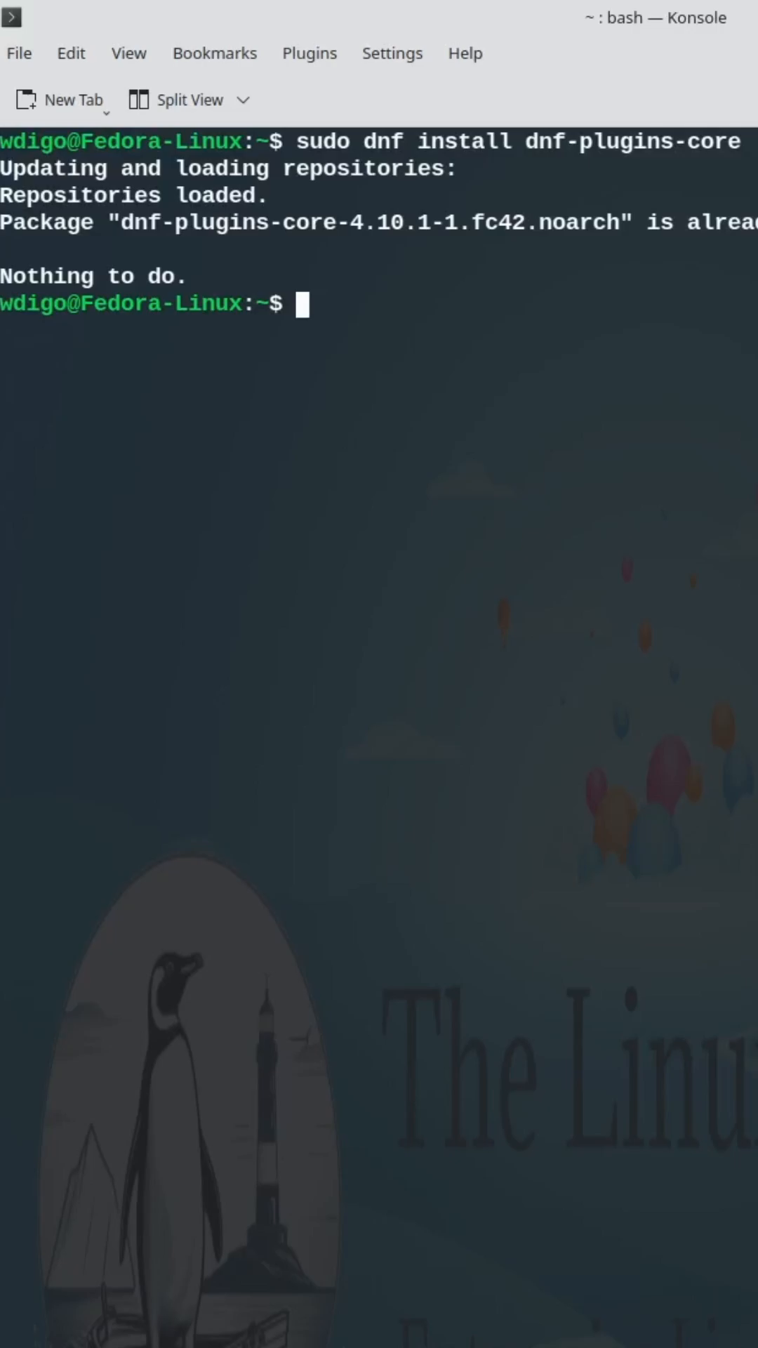
type("sudo dnf copr enable @neurofedora/neurofedora-extra")
type("sudo dnf copr list")
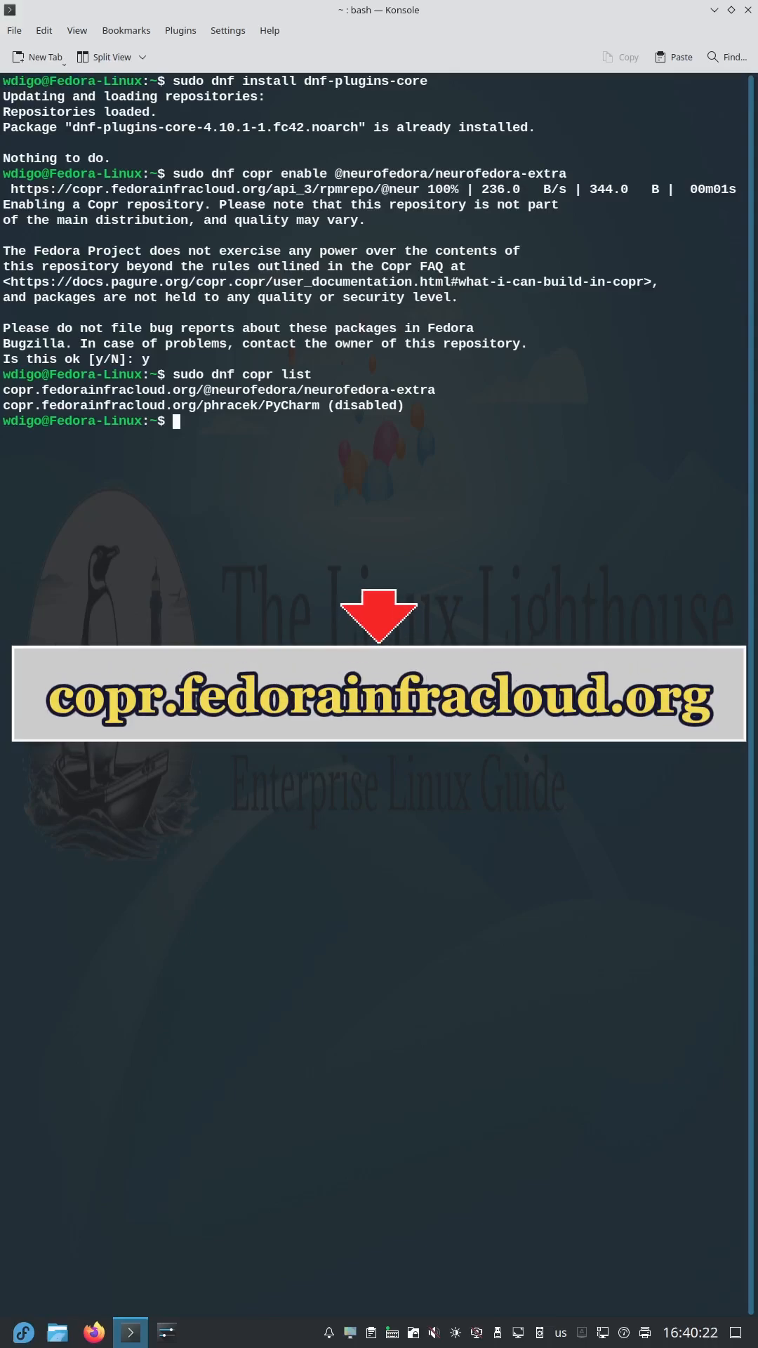
type("fastfetch")
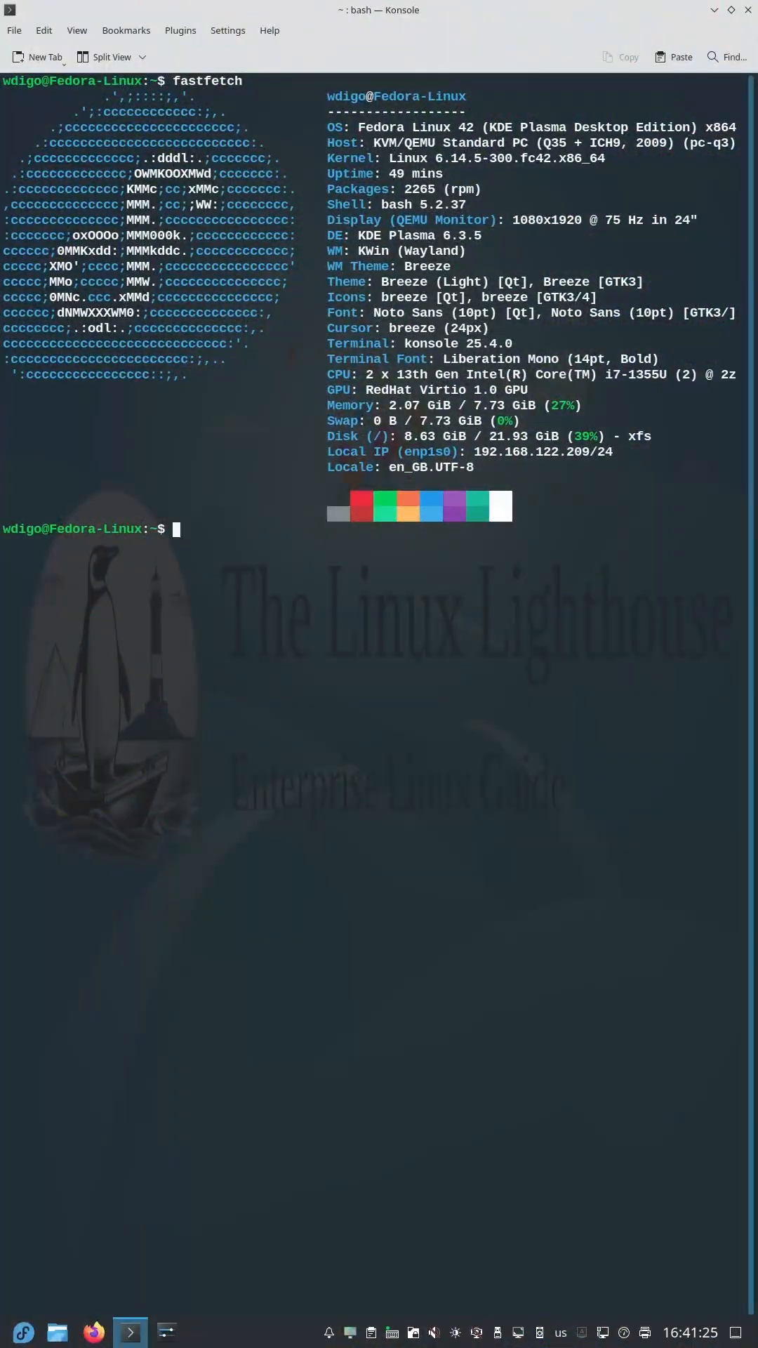